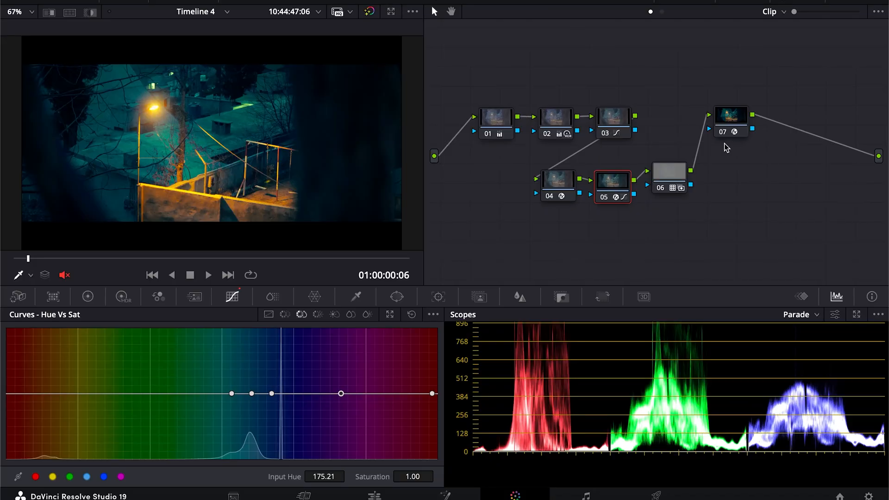
pyautogui.moveTo(618, 76)
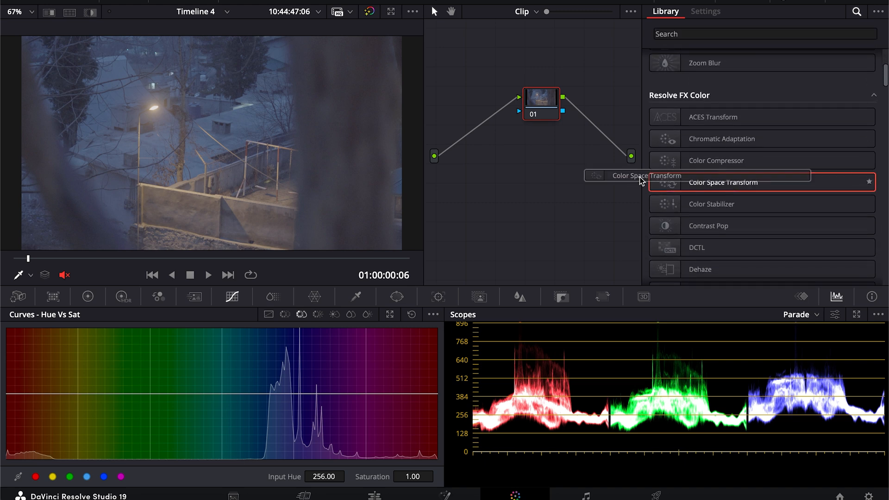
# - Apply Color Space Transform: S-Gamut3.Cine / S-Log3 input, Rec.709 output colour space
pyautogui.doubleClick(723, 182)
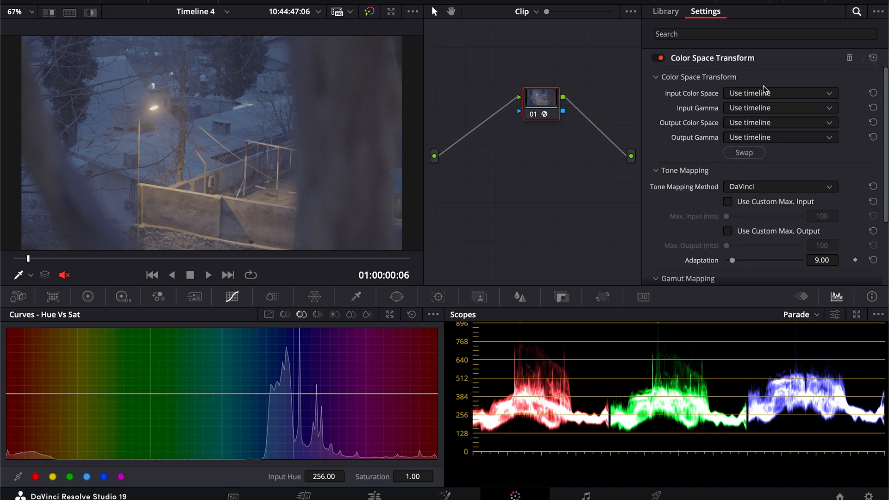
pyautogui.click(779, 94)
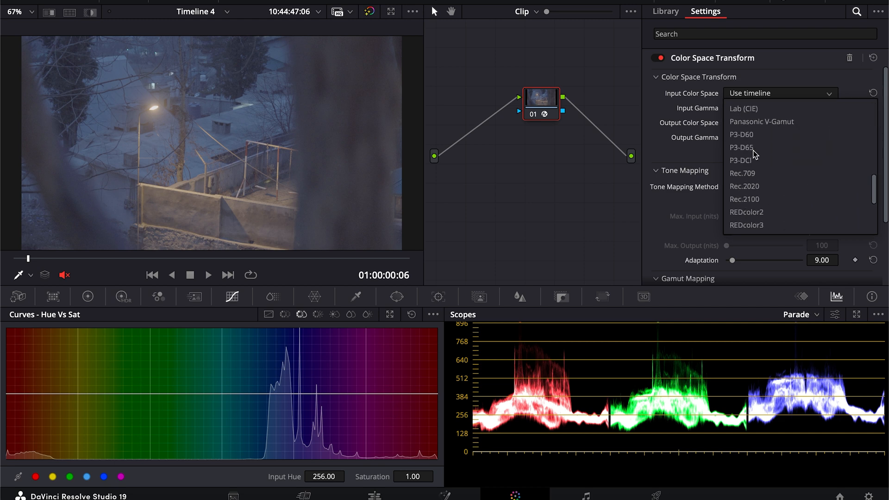
pyautogui.scroll(-3)
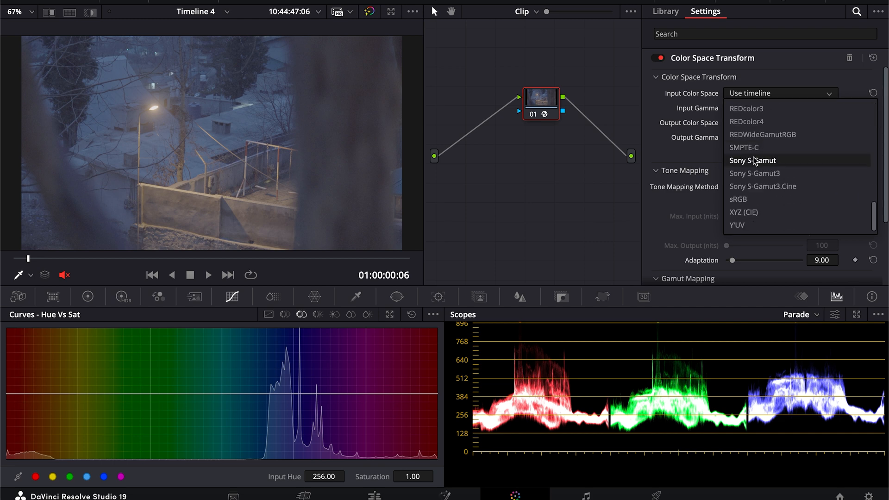
pyautogui.click(762, 186)
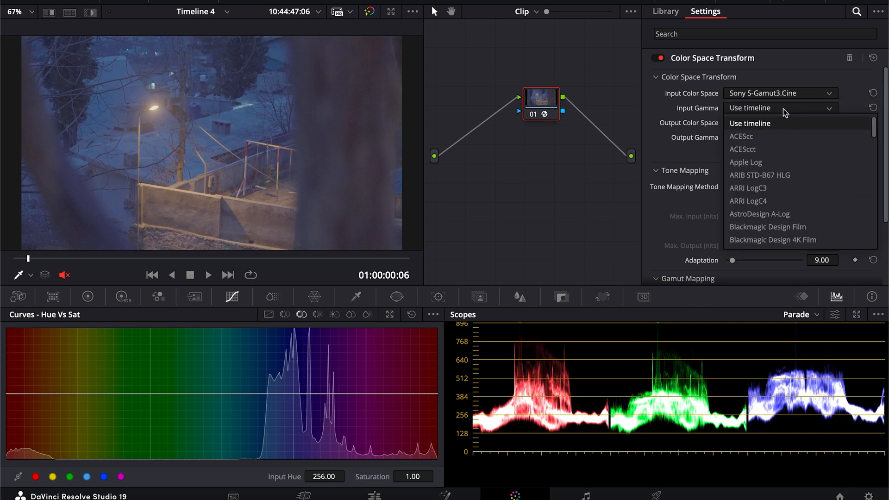
pyautogui.scroll(-3)
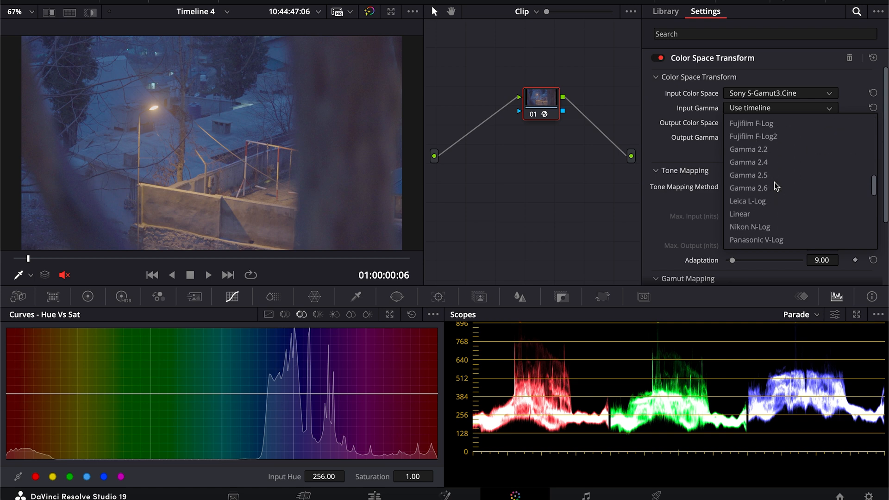
pyautogui.scroll(-3)
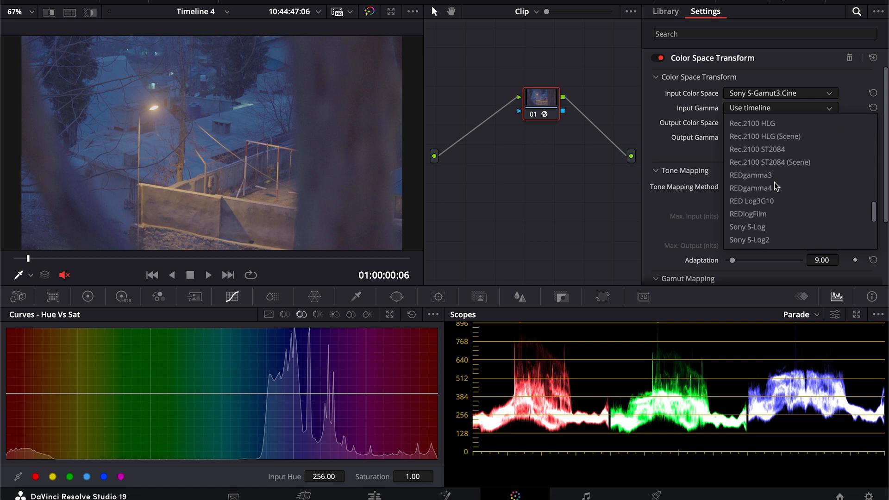
pyautogui.scroll(-3)
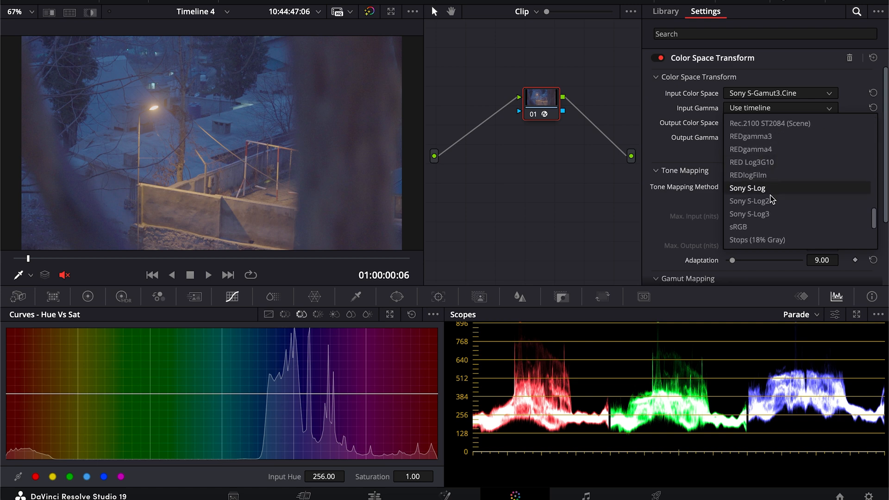
pyautogui.click(749, 213)
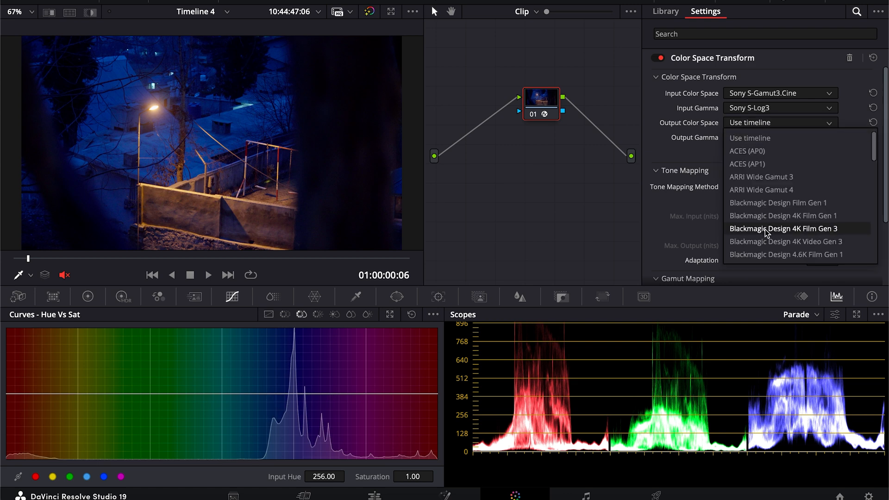
pyautogui.scroll(-3)
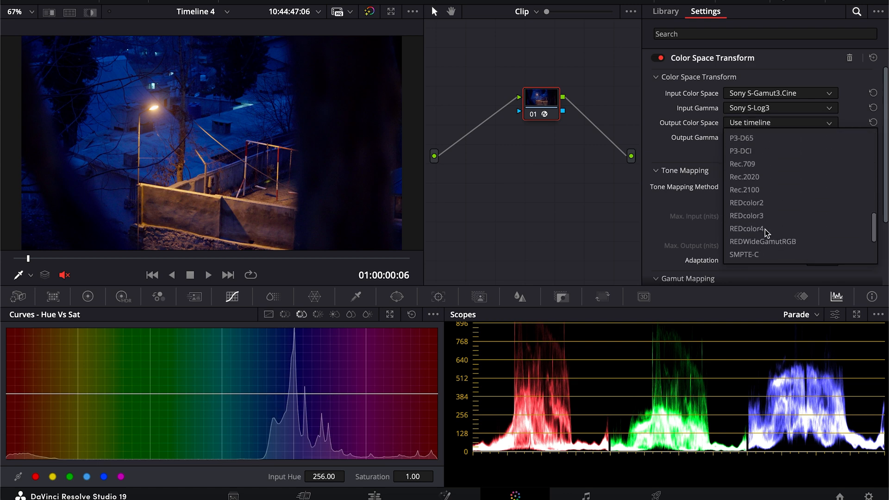
pyautogui.click(742, 164)
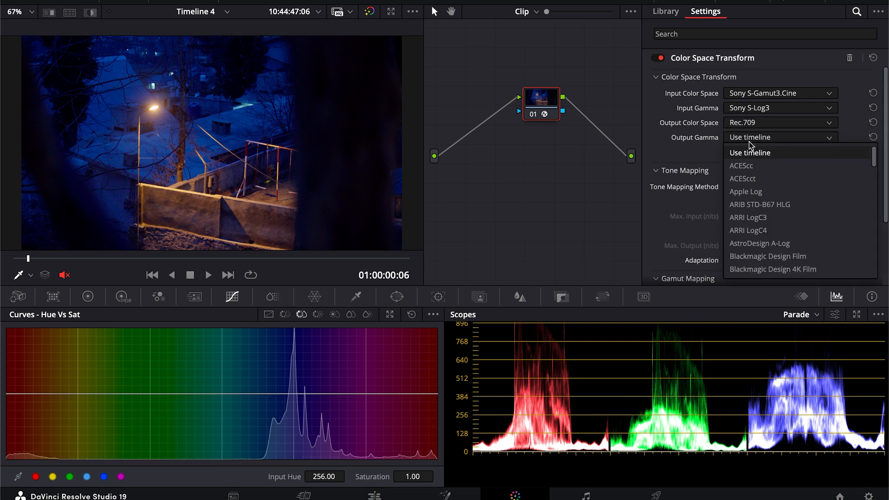
pyautogui.scroll(-3)
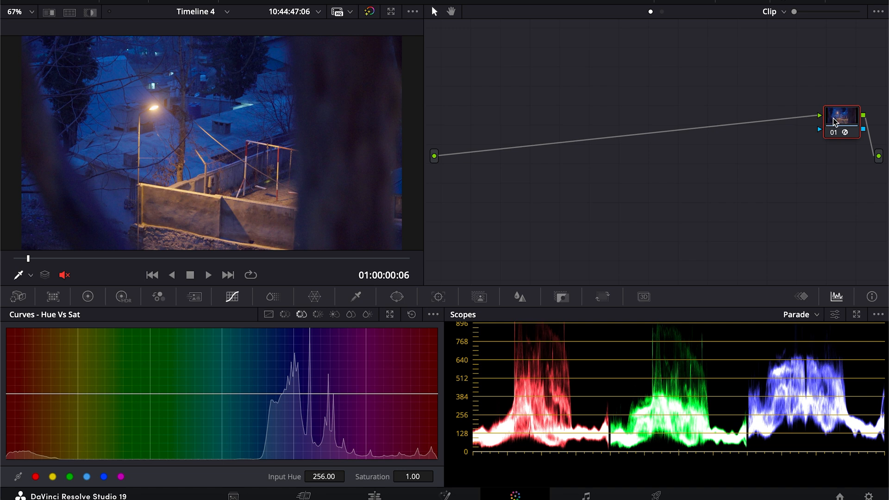
pyautogui.moveTo(848, 149)
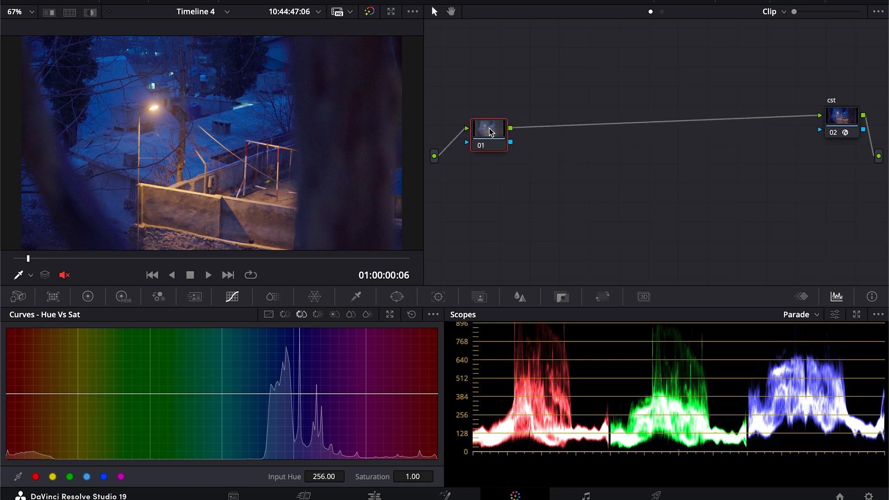
# - Label the new node 'temp' and warm it to temperature 200, tint -4.5
pyautogui.rightClick(489, 130)
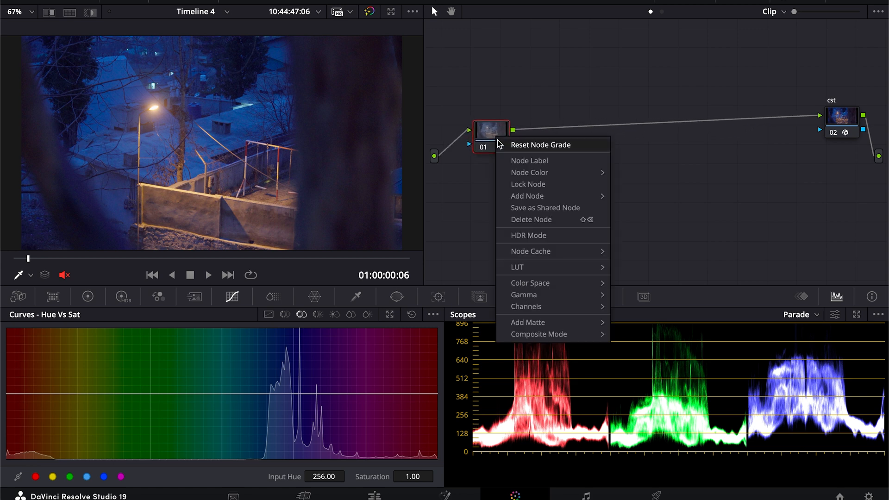
pyautogui.click(528, 161)
pyautogui.write('temp')
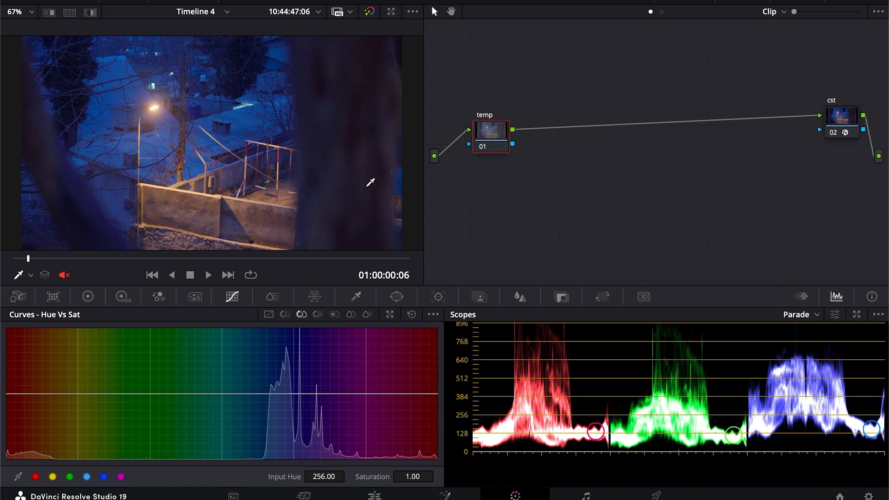
pyautogui.click(87, 296)
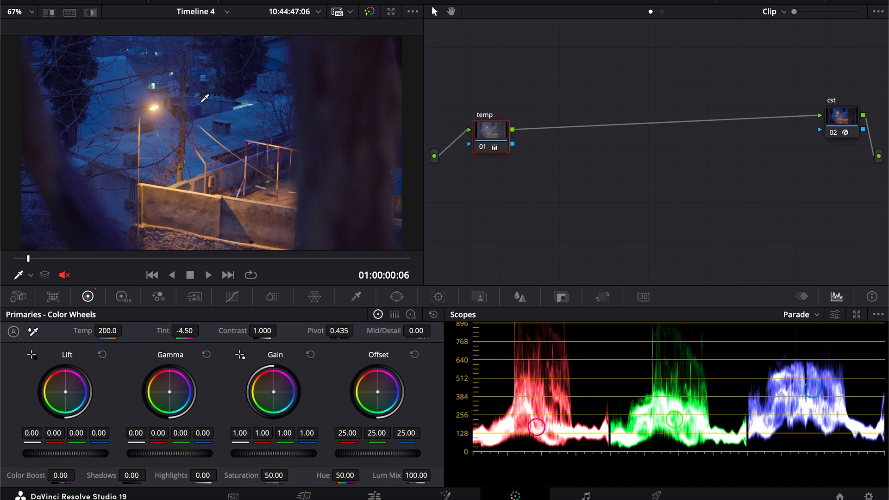
pyautogui.moveTo(218, 98)
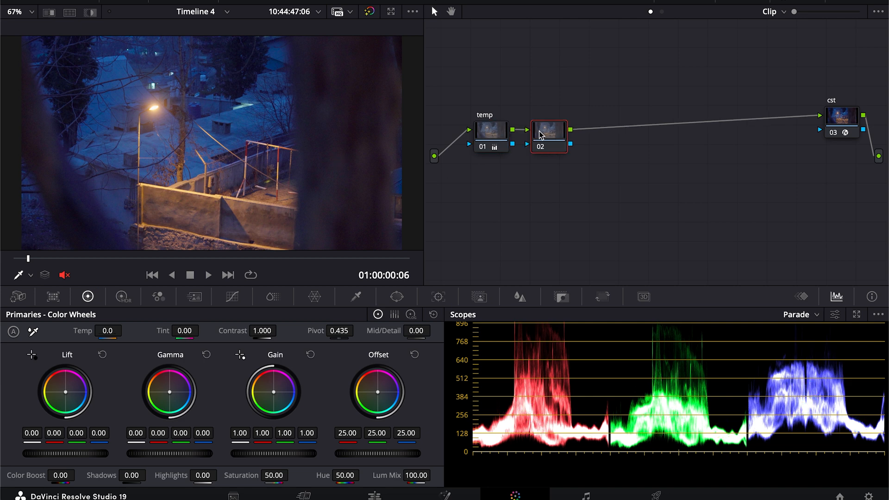
pyautogui.moveTo(442, 149)
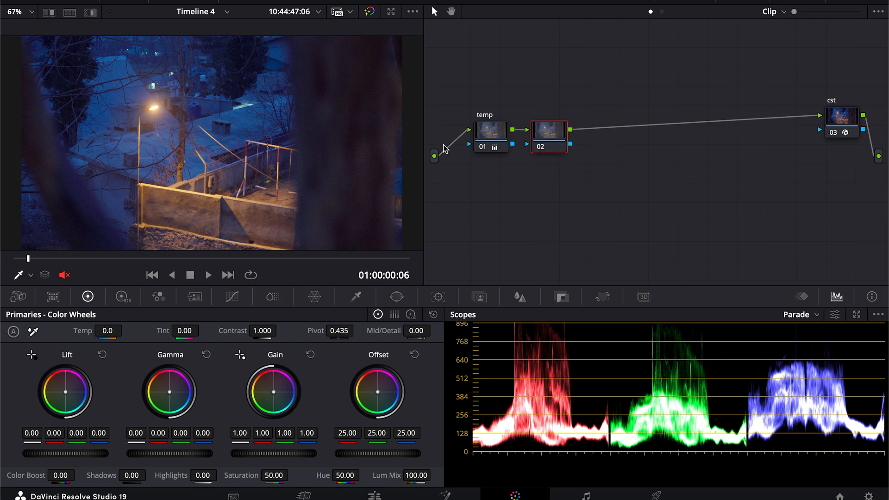
# - Set Shadow Exp -0.18, Dark Exp -0.09 and Global Exp 0.06 on node 'cont'
pyautogui.click(123, 296)
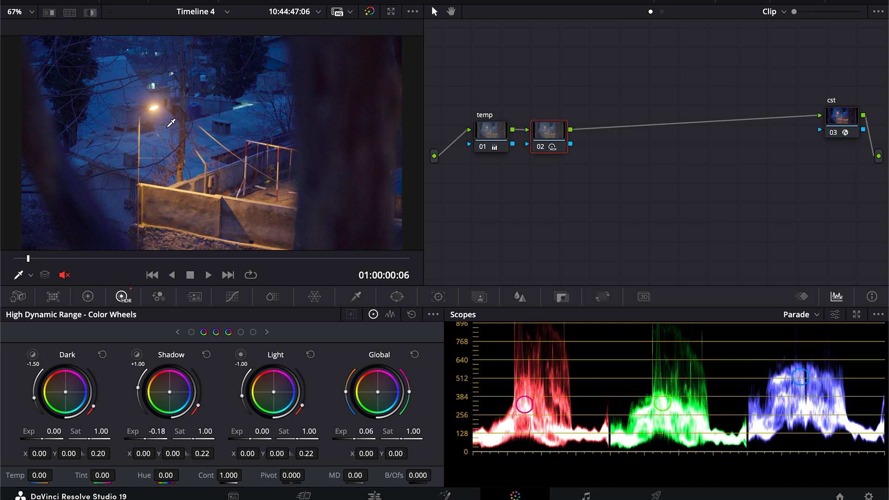
pyautogui.moveTo(165, 166)
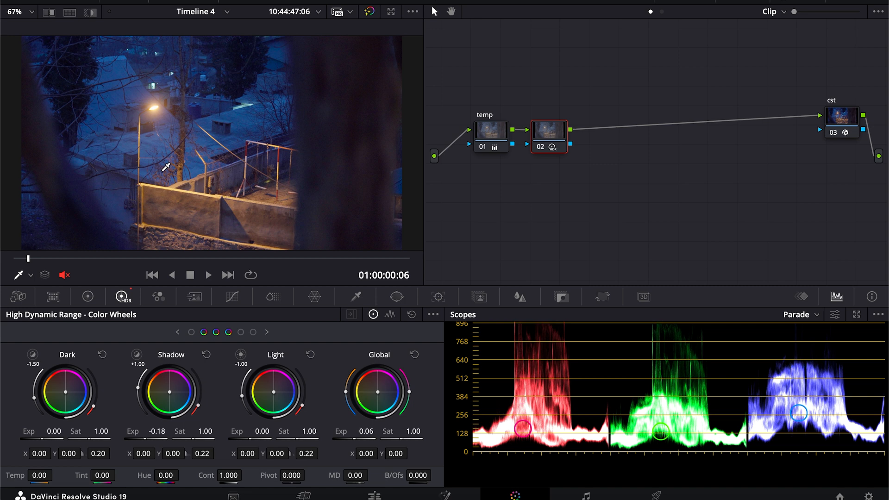
pyautogui.moveTo(83, 431)
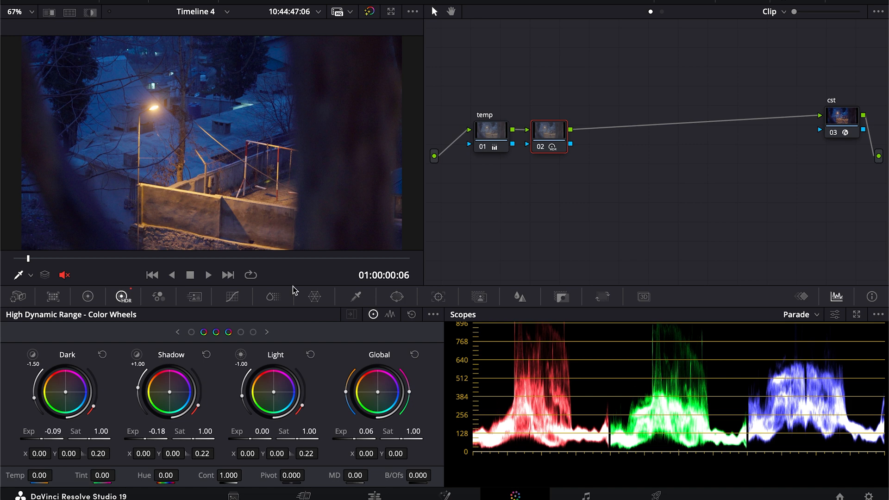
pyautogui.moveTo(543, 149)
pyautogui.write('cont')
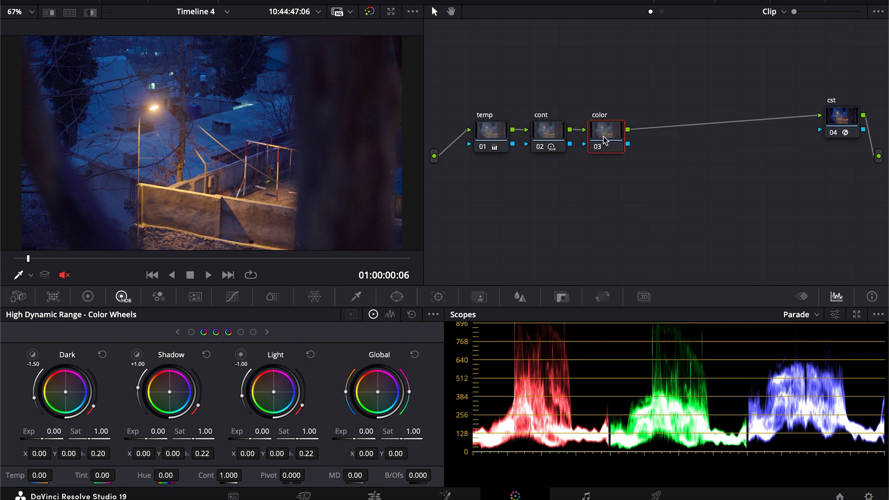
# - On the color node, add Hue vs Hue points shifting blues and greens toward teal
pyautogui.click(232, 296)
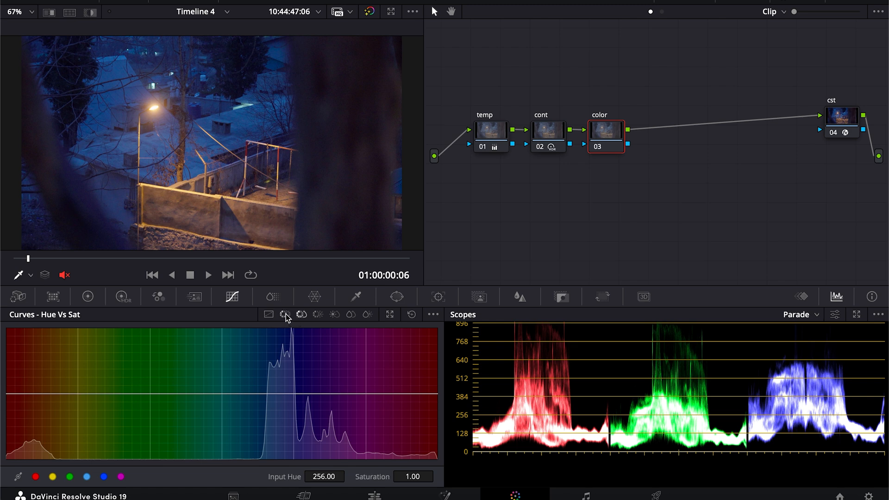
pyautogui.click(285, 315)
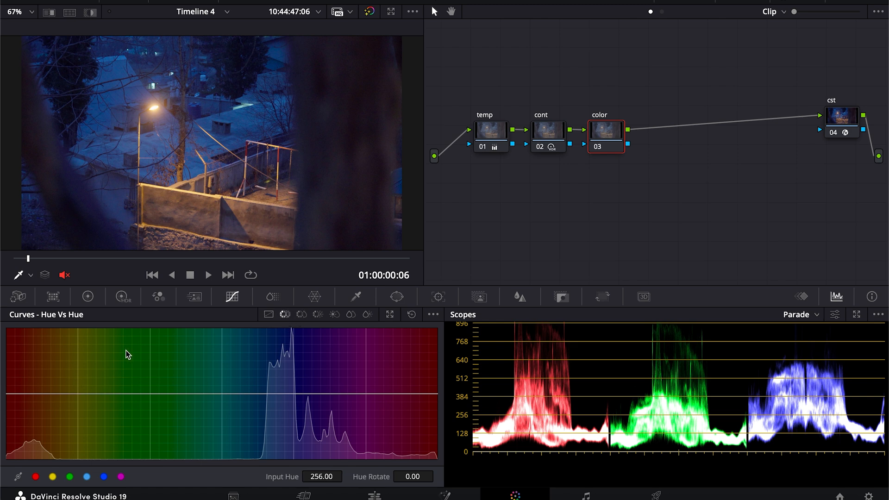
pyautogui.click(51, 476)
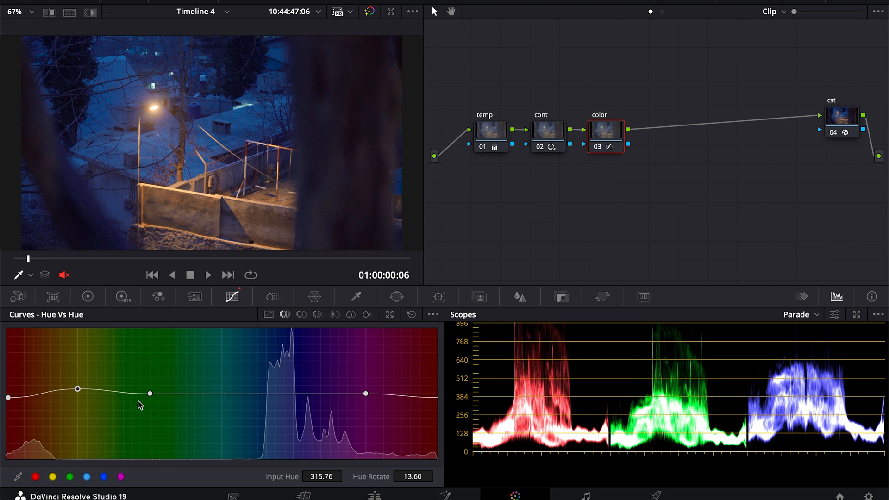
pyautogui.click(103, 476)
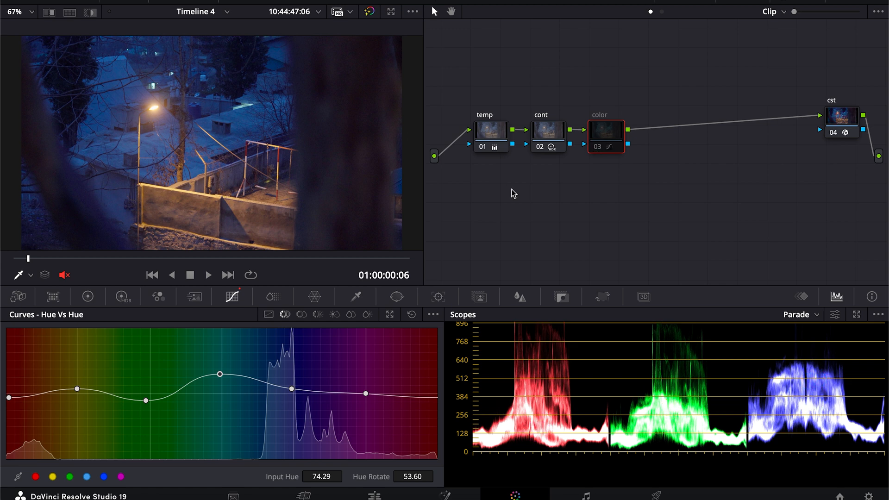
pyautogui.click(605, 146)
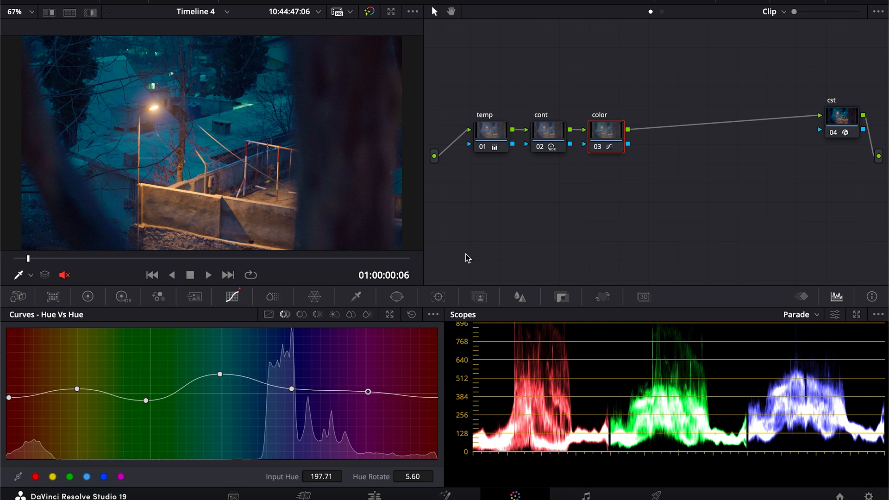
# - Add Hue vs Sat points and lower blue-hue saturation to about 0.66
pyautogui.click(301, 314)
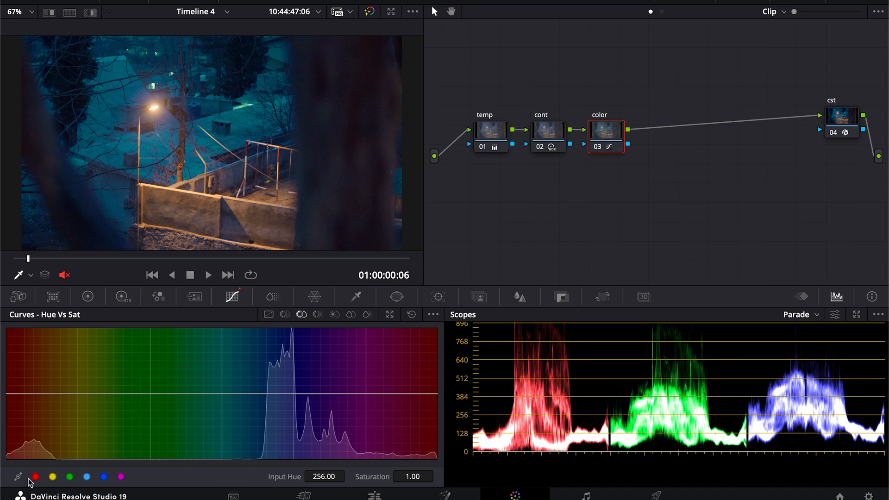
pyautogui.click(87, 477)
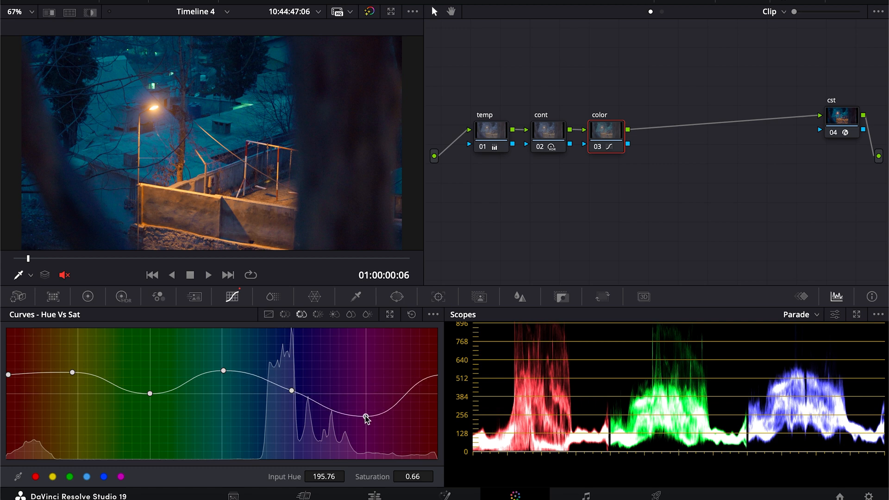
pyautogui.click(596, 146)
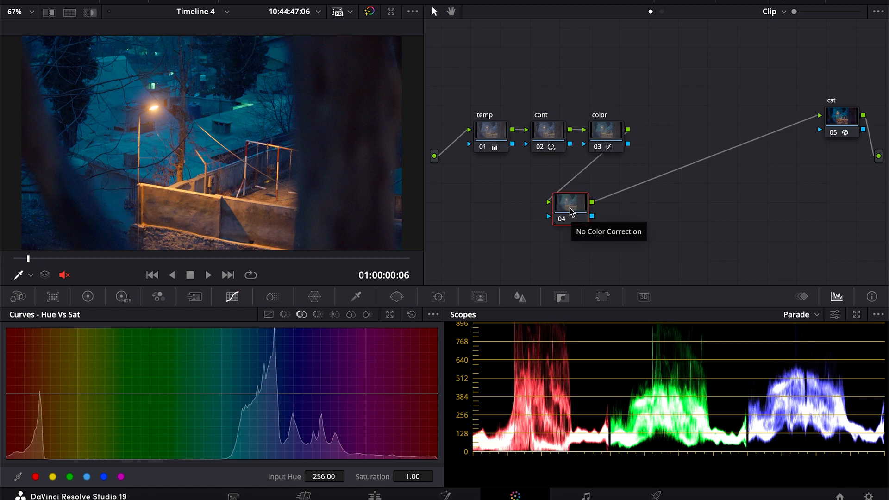
# - Label node 04 'light' via Node Label
pyautogui.rightClick(570, 204)
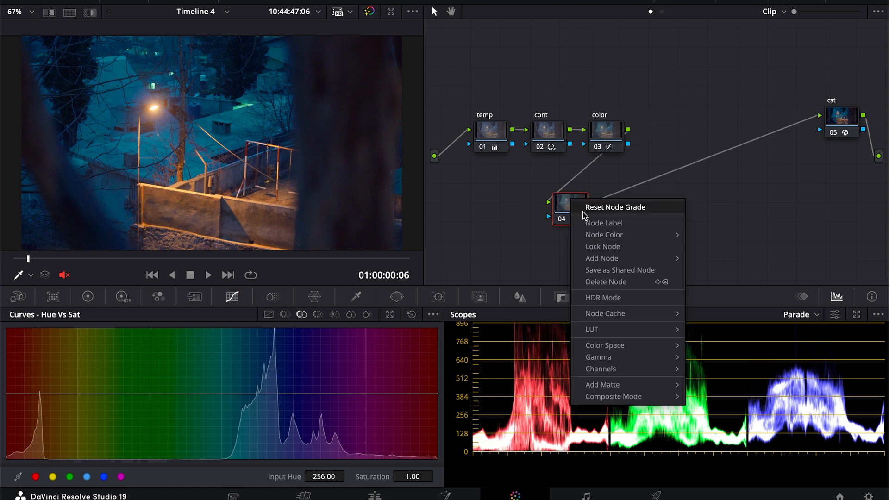
pyautogui.click(603, 223)
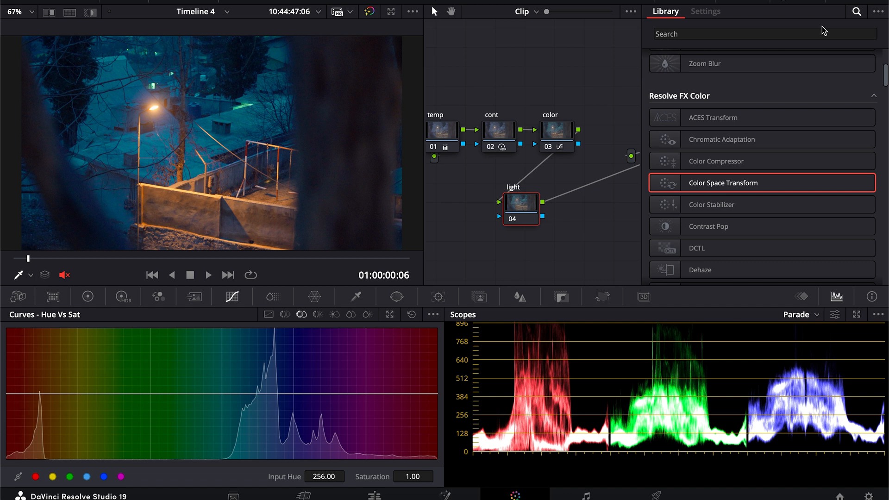
# - Add Light Rays at a -30° angle, tuning length, soften, brightness, gamma and saturation
pyautogui.write('ligh')
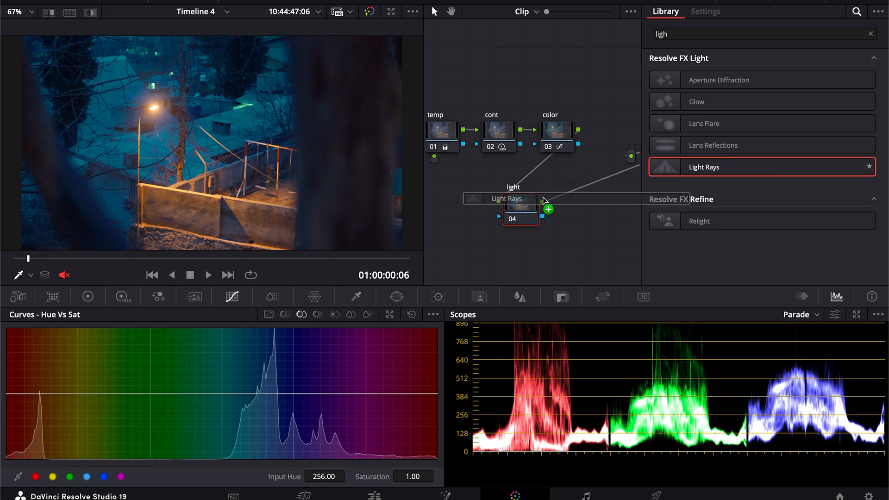
pyautogui.moveTo(535, 204)
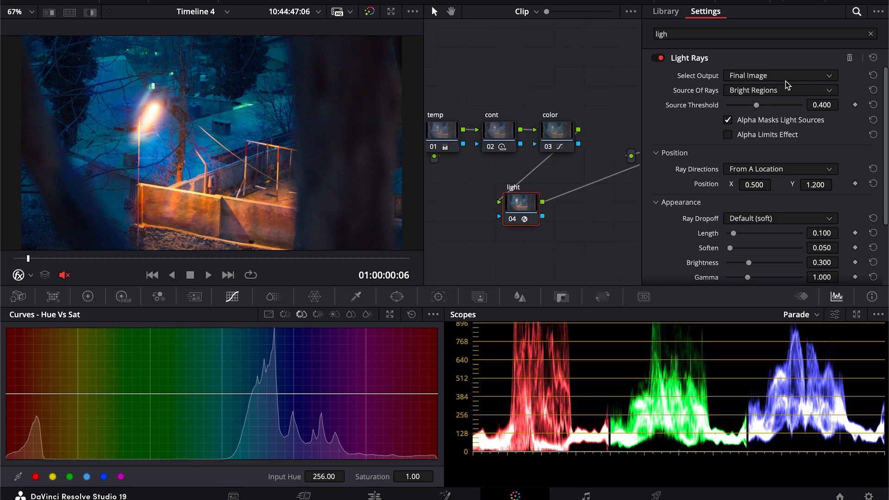
pyautogui.moveTo(754, 172)
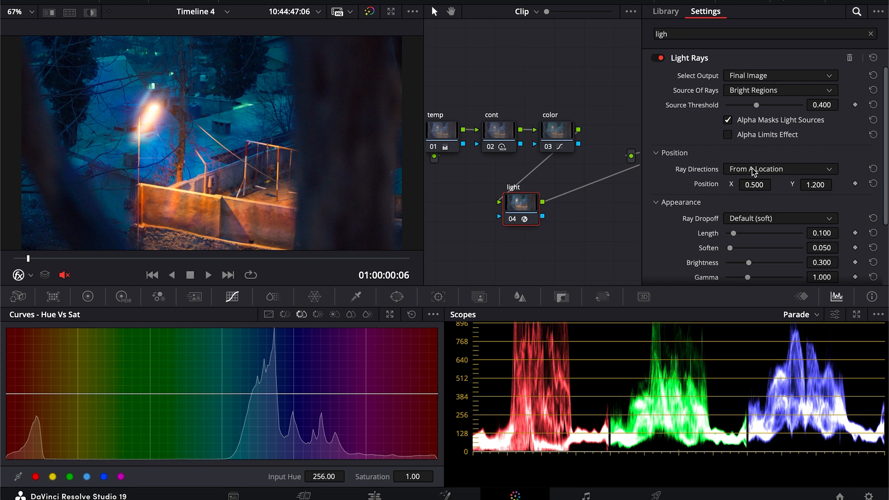
pyautogui.click(779, 169)
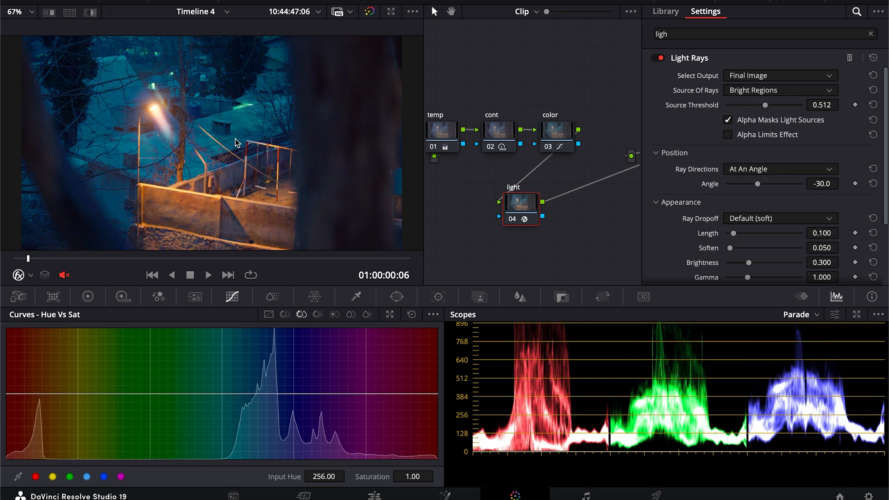
pyautogui.moveTo(593, 170)
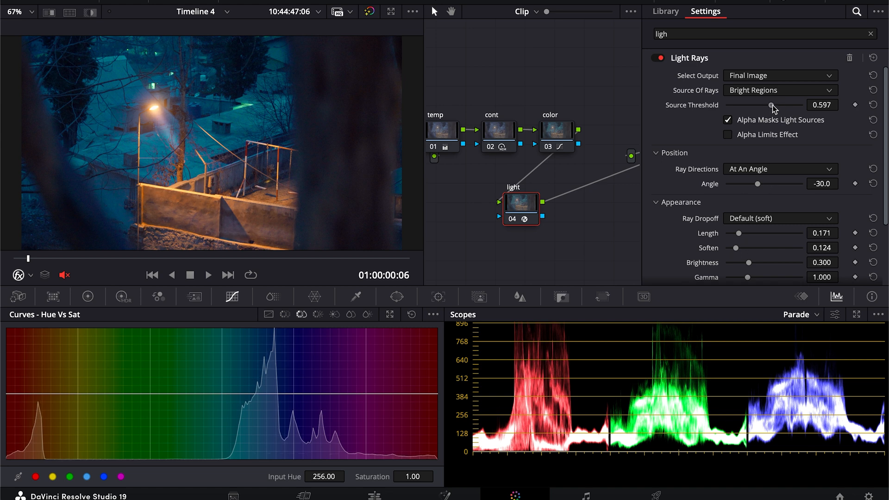
pyautogui.moveTo(739, 234)
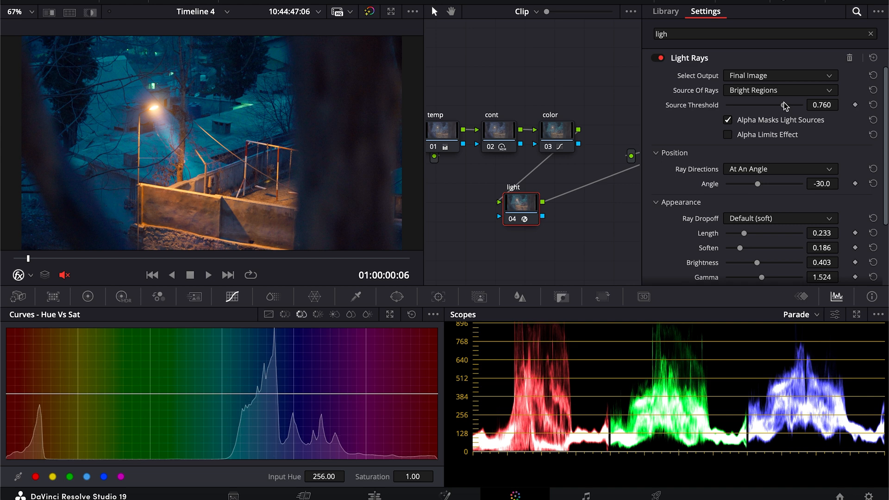
pyautogui.scroll(-3)
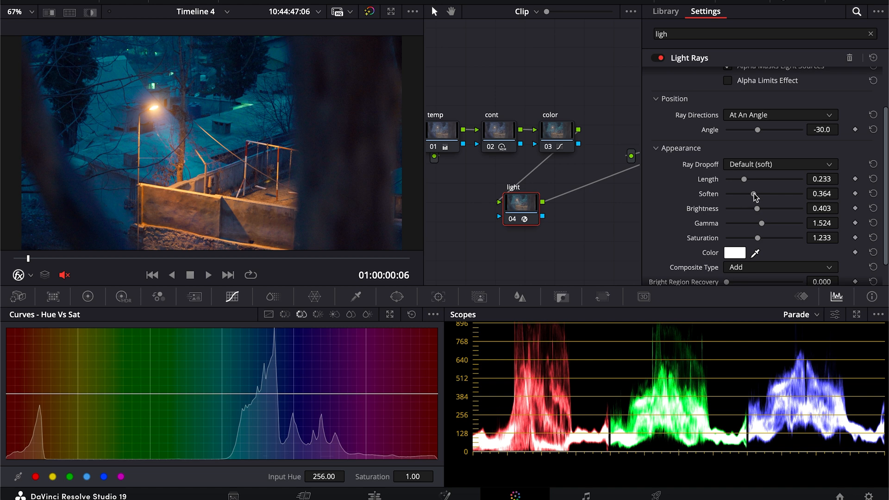
pyautogui.click(657, 58)
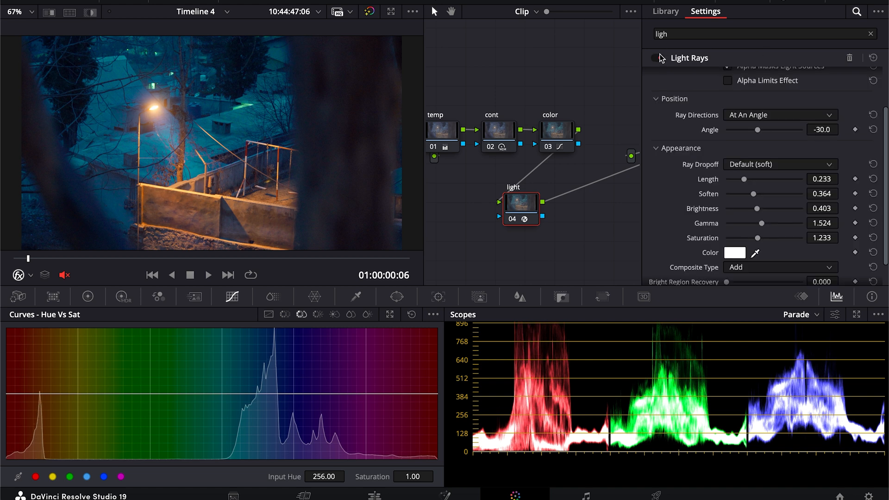
pyautogui.click(658, 57)
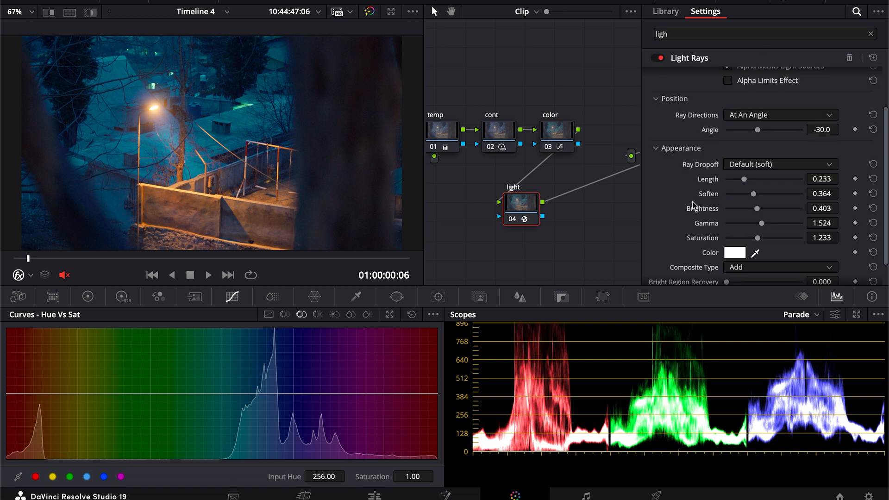
pyautogui.click(733, 252)
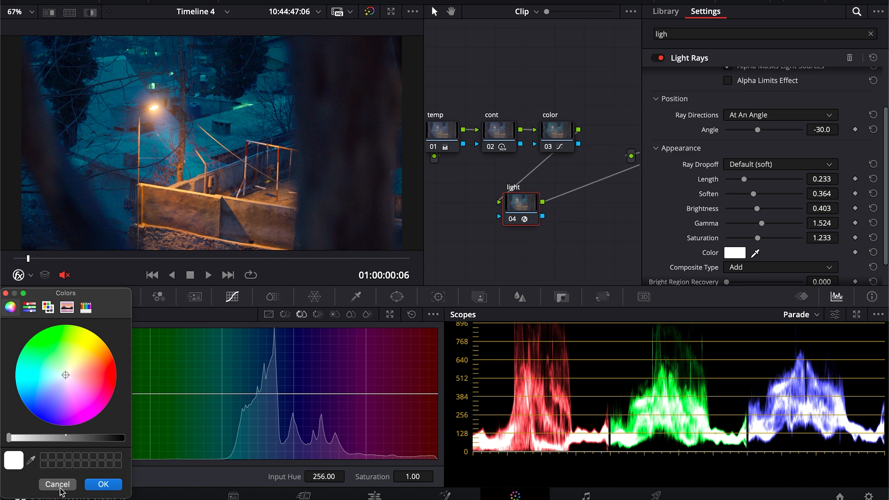
# - Label a new node 'flc', apply Film Look Creator, and expand Grain and Flicker
pyautogui.click(56, 484)
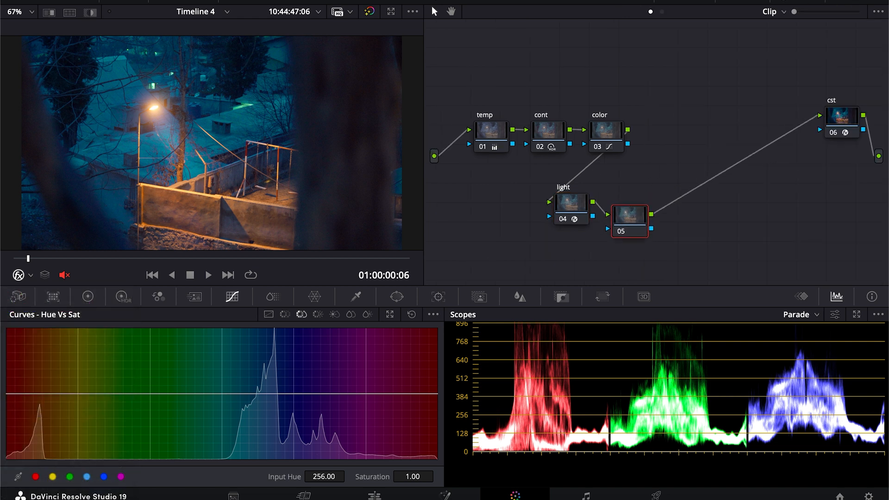
pyautogui.rightClick(628, 218)
pyautogui.write('flc')
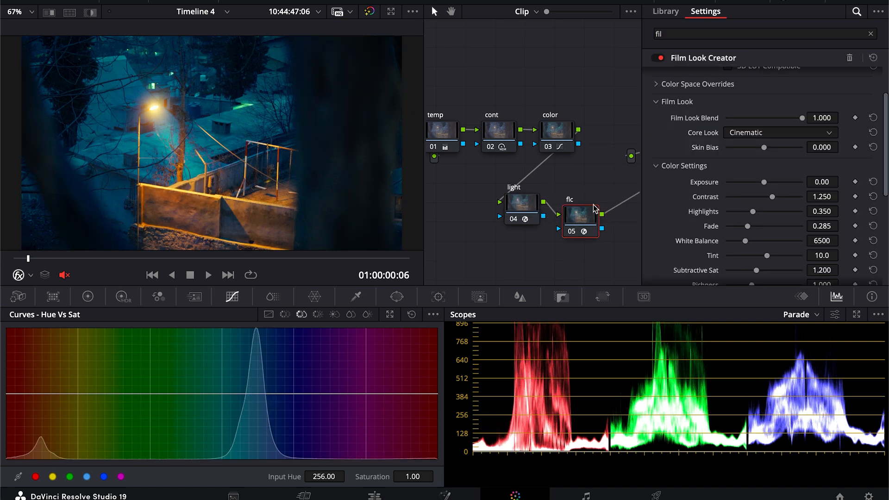
pyautogui.scroll(-3)
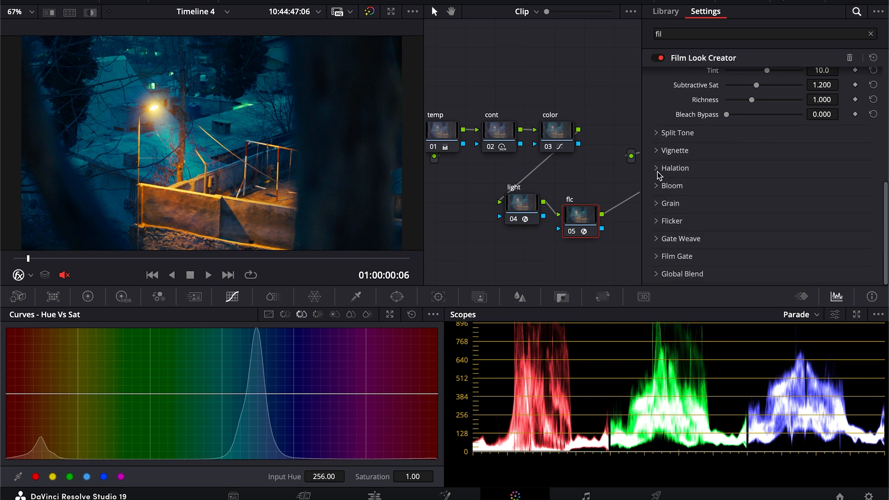
pyautogui.click(671, 185)
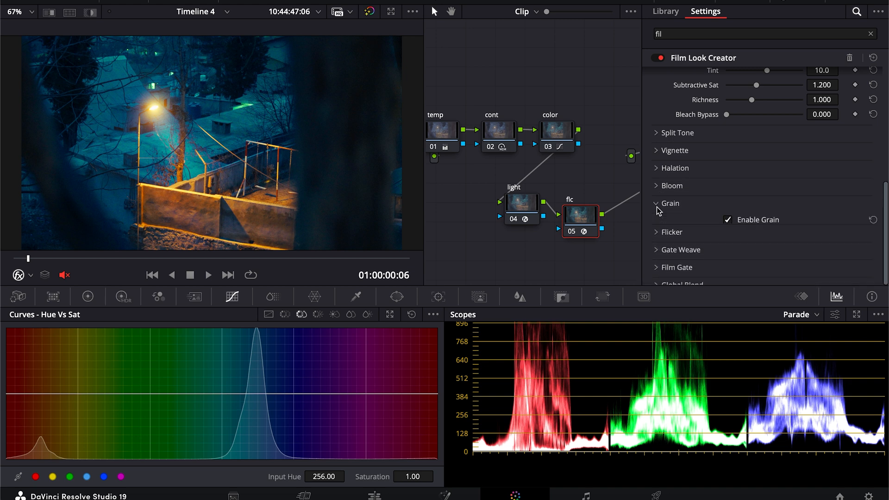
pyautogui.click(656, 232)
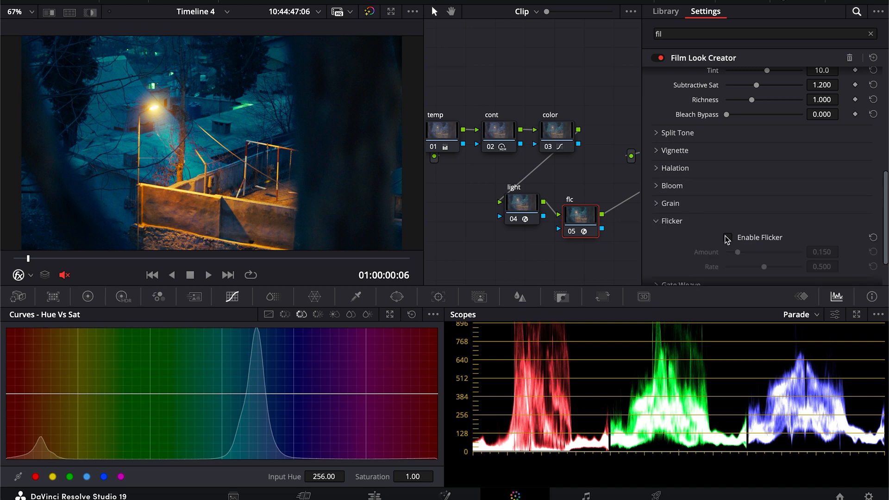
pyautogui.click(779, 76)
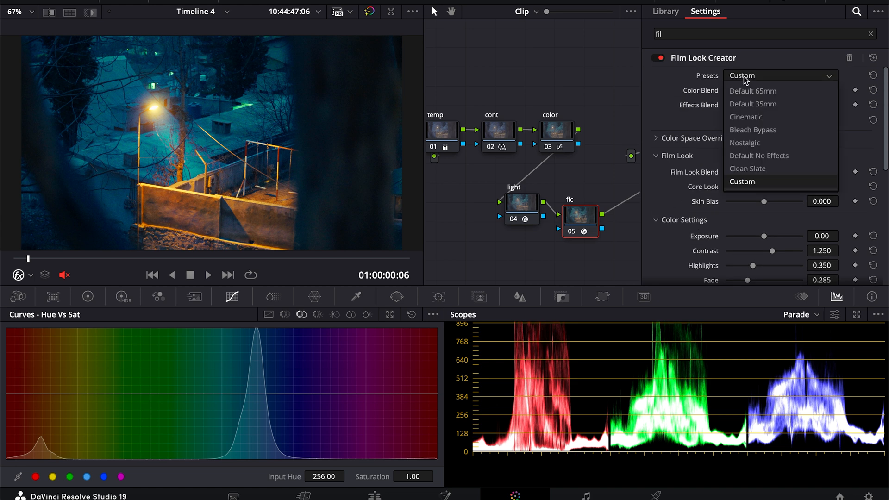
# - Apply a Film Look Creator preset and enable Split Tone at hue angle 36.3
pyautogui.click(745, 116)
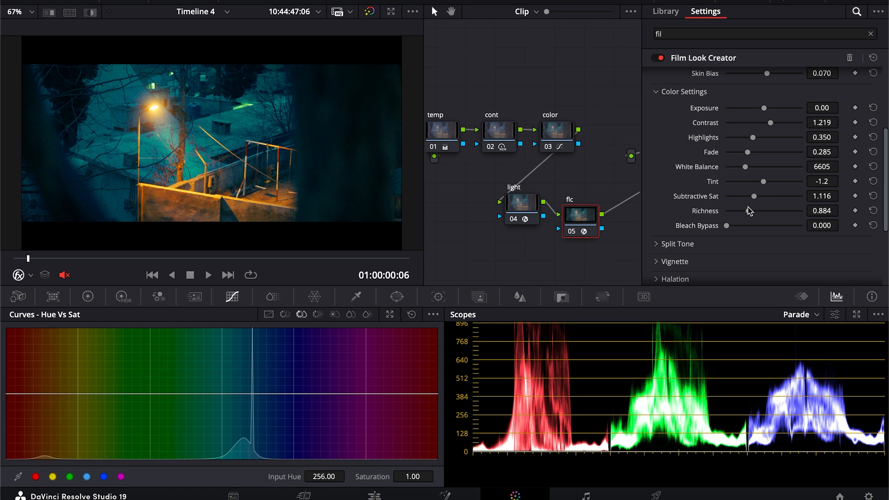
pyautogui.click(656, 244)
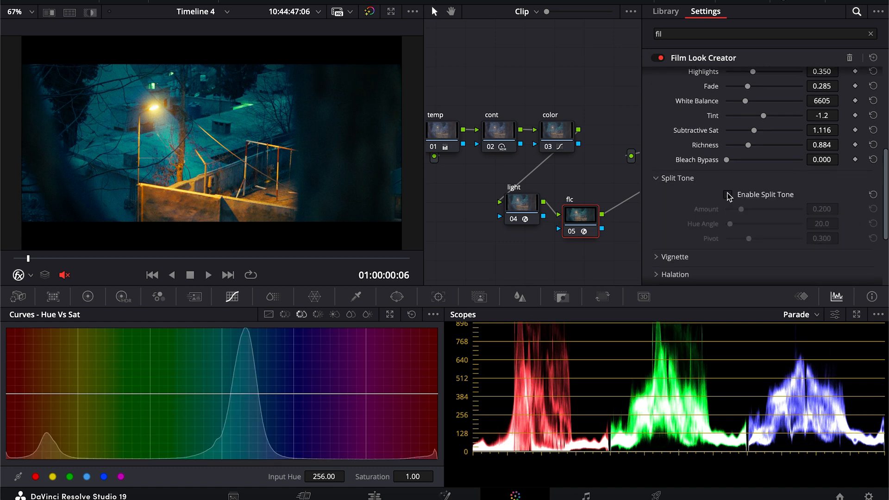
pyautogui.click(727, 194)
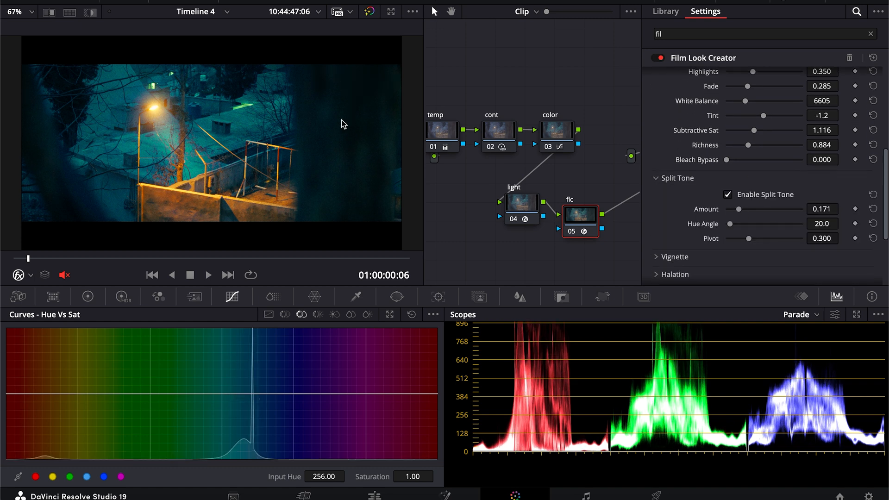
pyautogui.moveTo(377, 122)
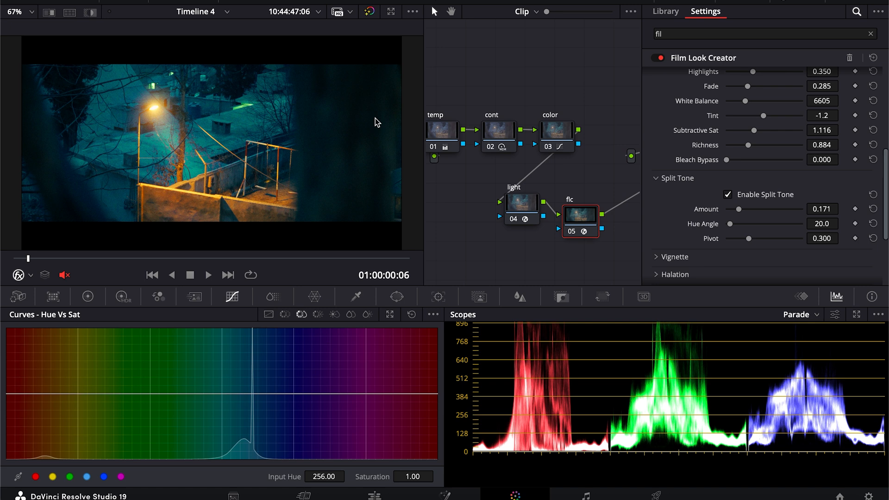
pyautogui.moveTo(739, 211)
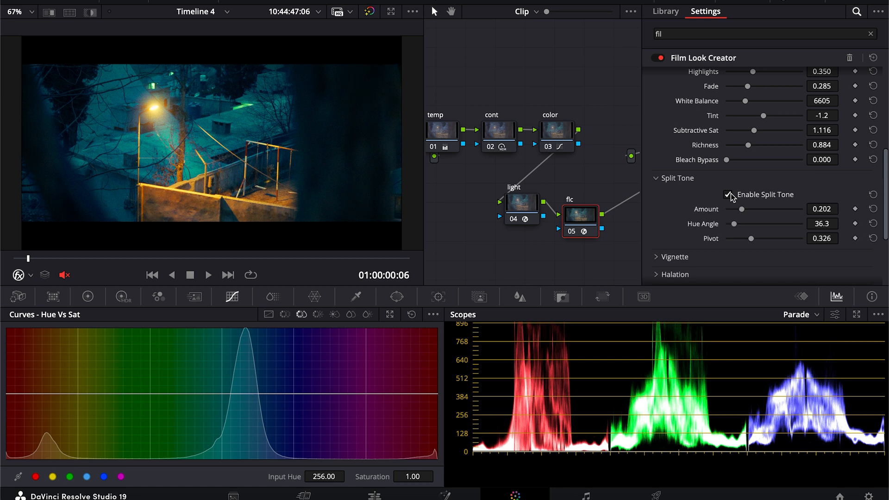
pyautogui.scroll(-3)
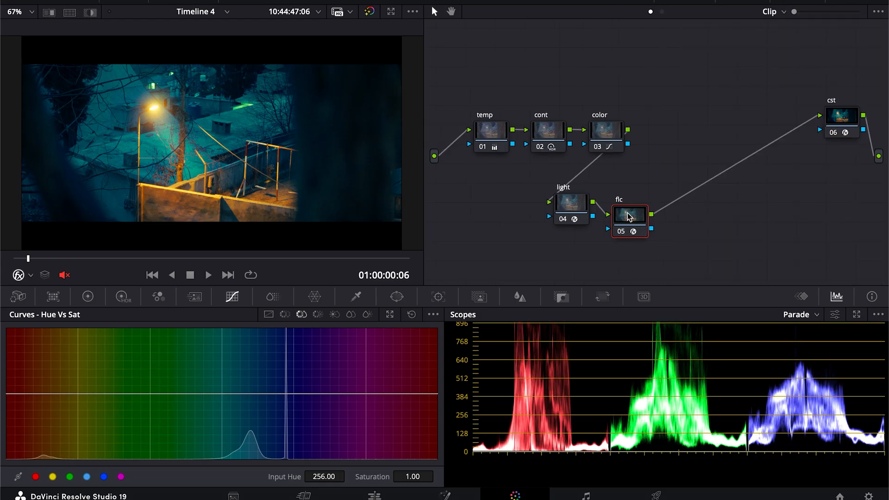
# - Apply the Rec709 Kodak 2383 D65 LUT with Key Output Gain 0.100, then compare
pyautogui.rightClick(686, 221)
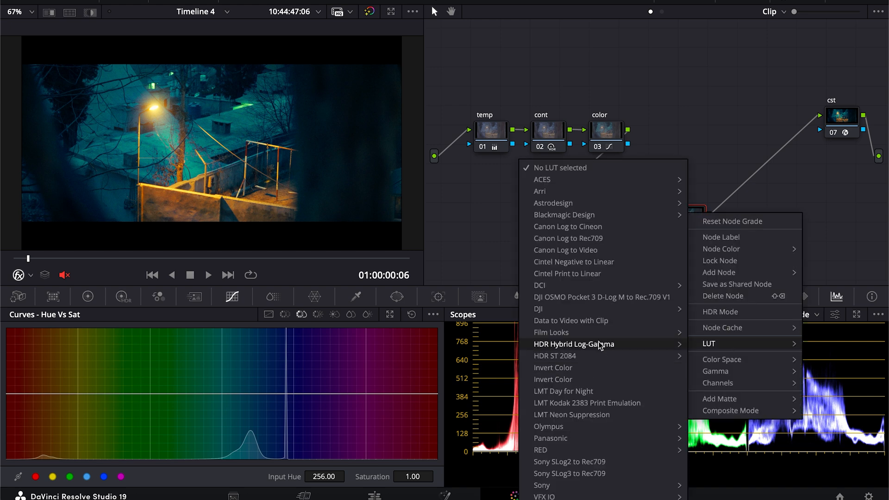
pyautogui.moveTo(551, 332)
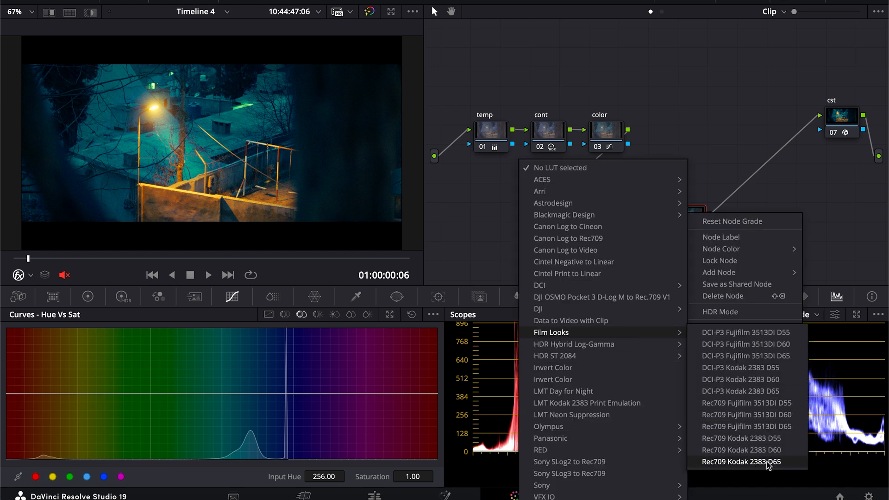
pyautogui.click(740, 462)
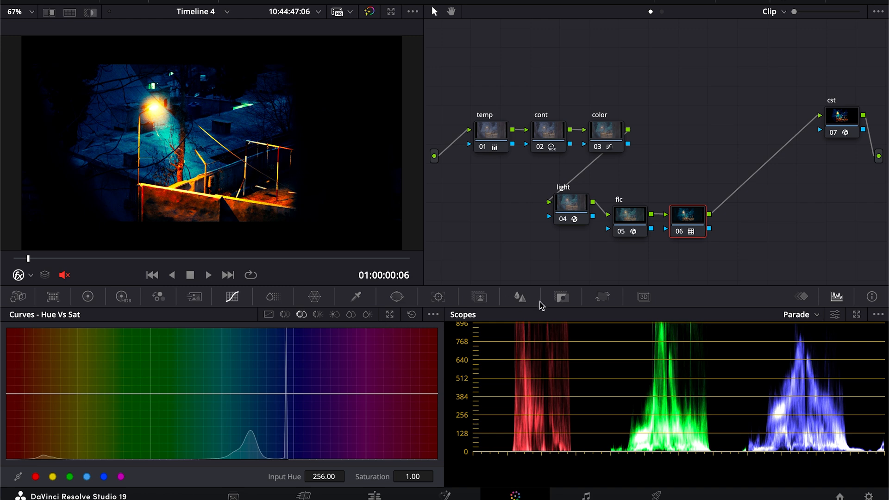
pyautogui.click(561, 296)
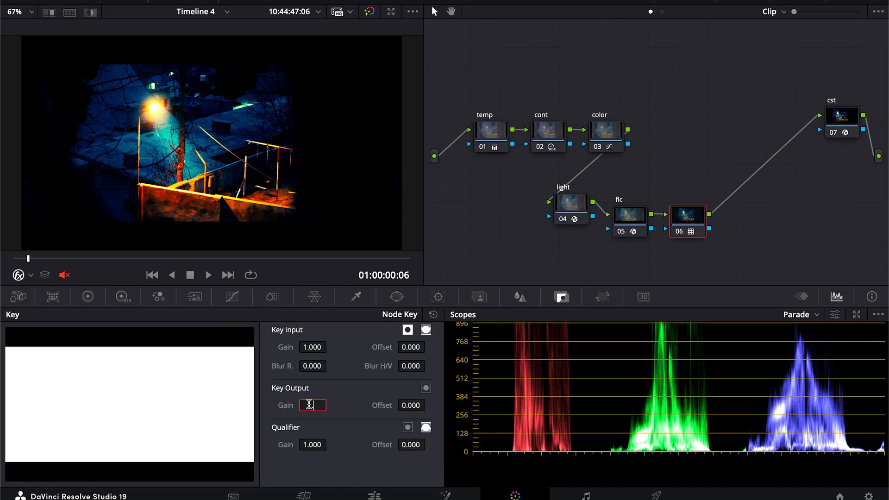
pyautogui.write('0.100')
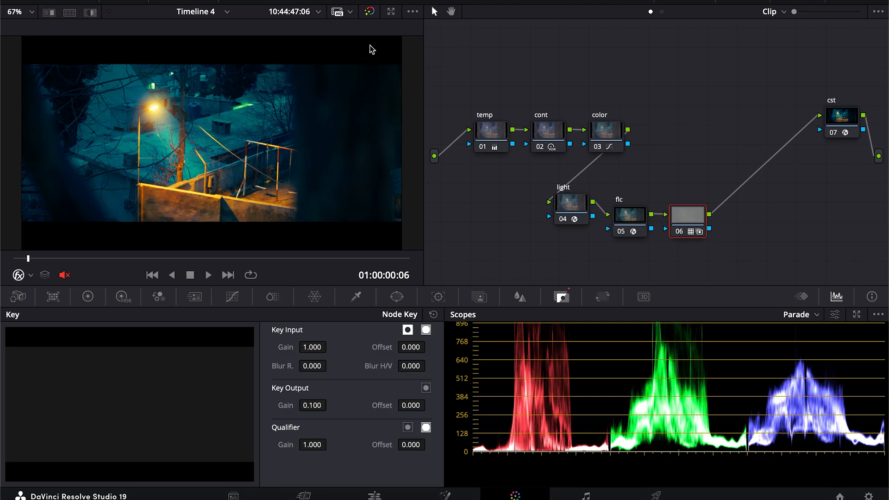
pyautogui.click(369, 11)
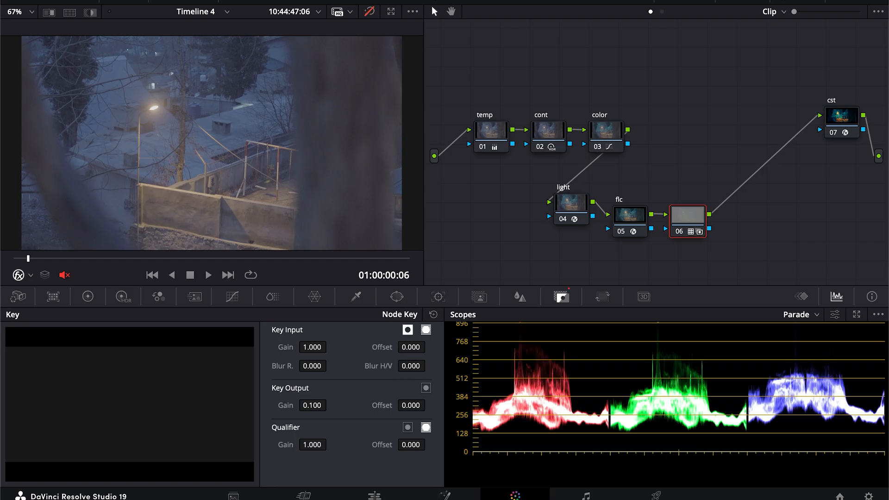